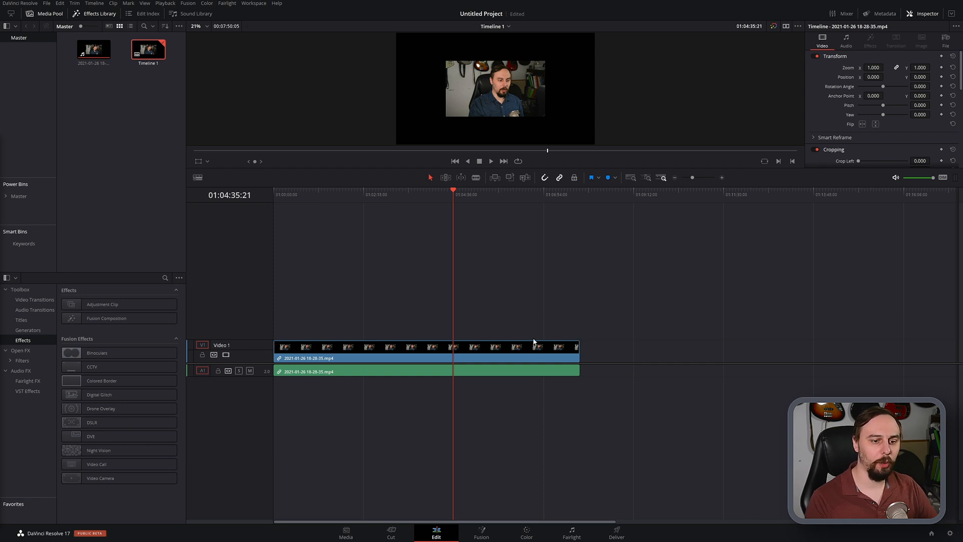
mouse_move(544, 287)
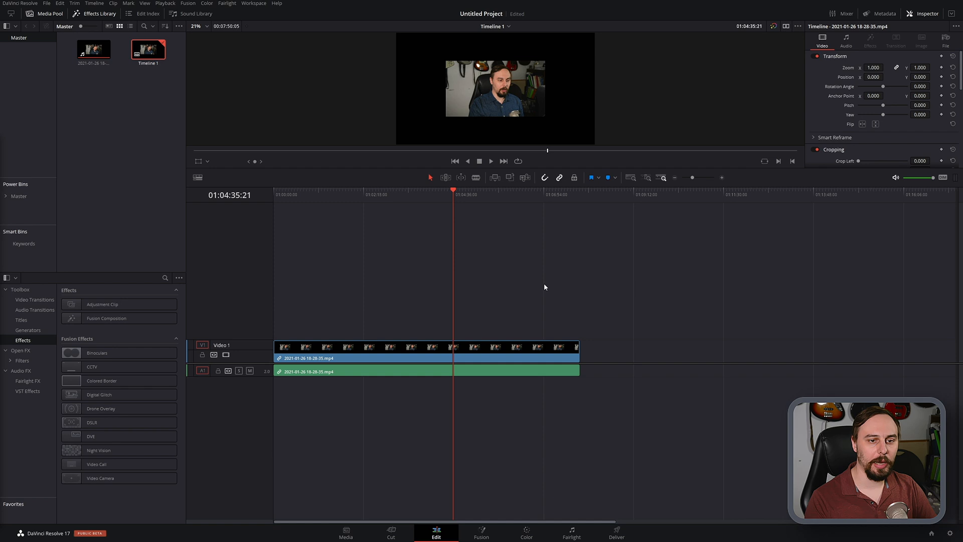
mouse_move(485, 300)
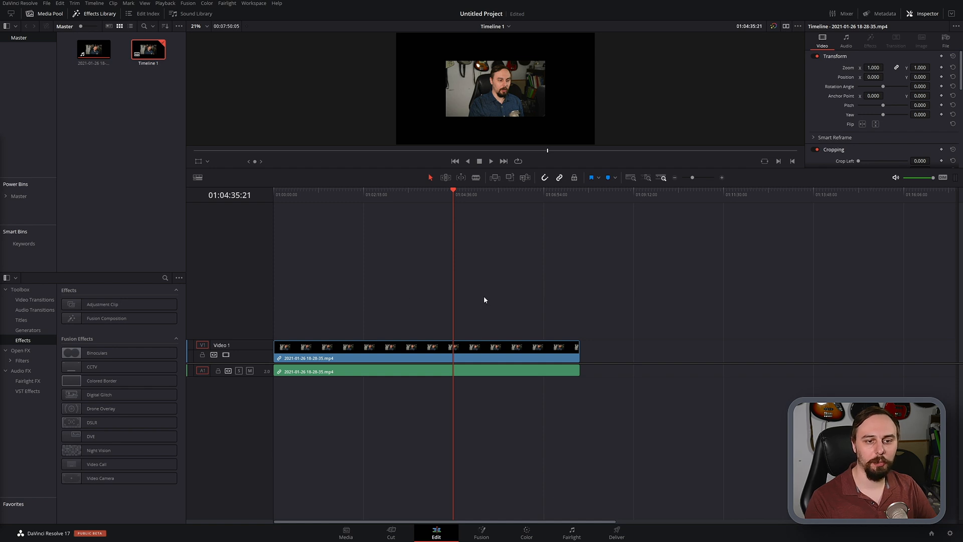
- Move to a later frame and bring up the Primaries Color Wheels for grading node 01
left_click(474, 194)
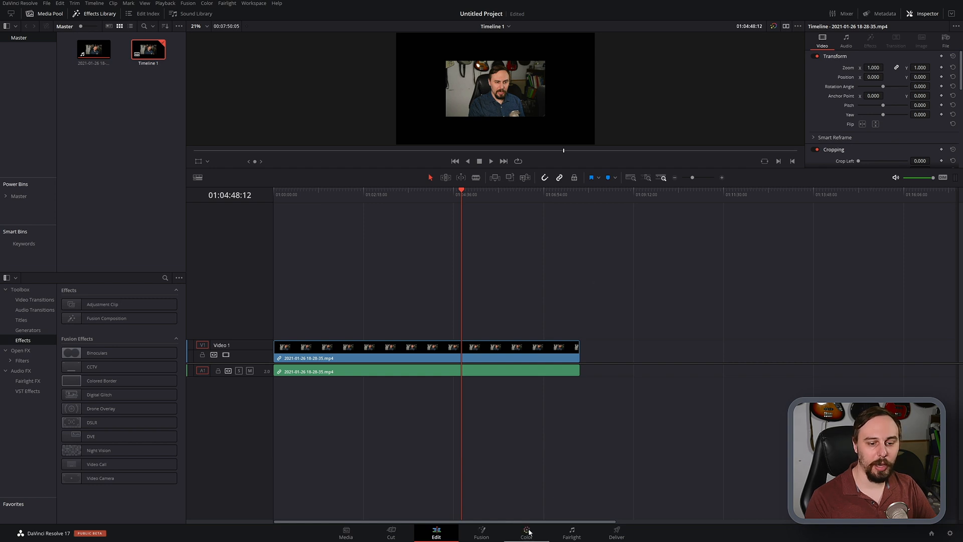
left_click(525, 533)
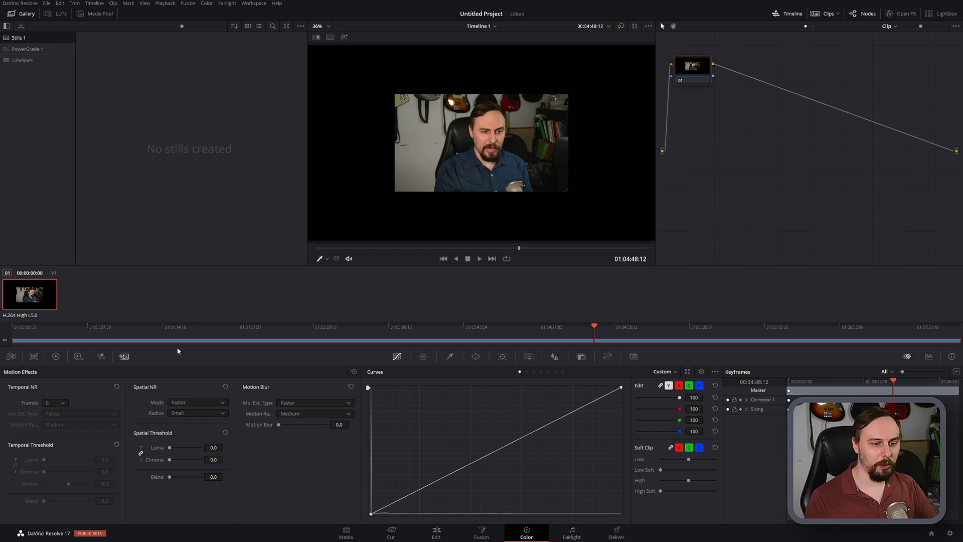
left_click(55, 356)
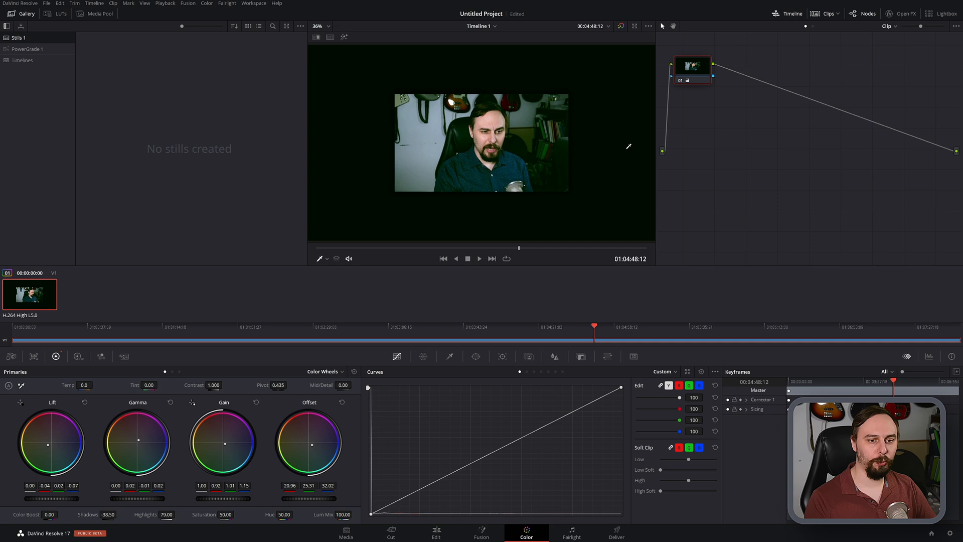
mouse_move(767, 201)
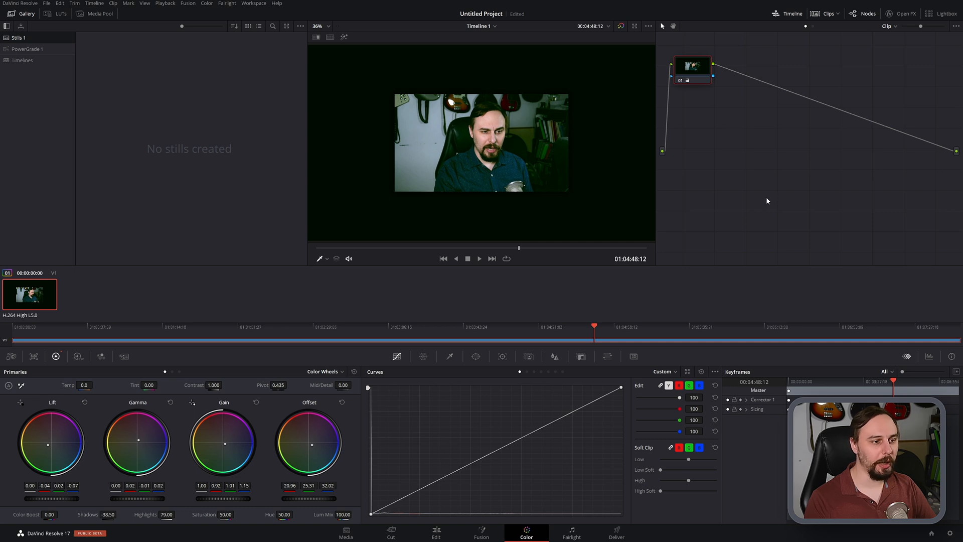
mouse_move(560, 341)
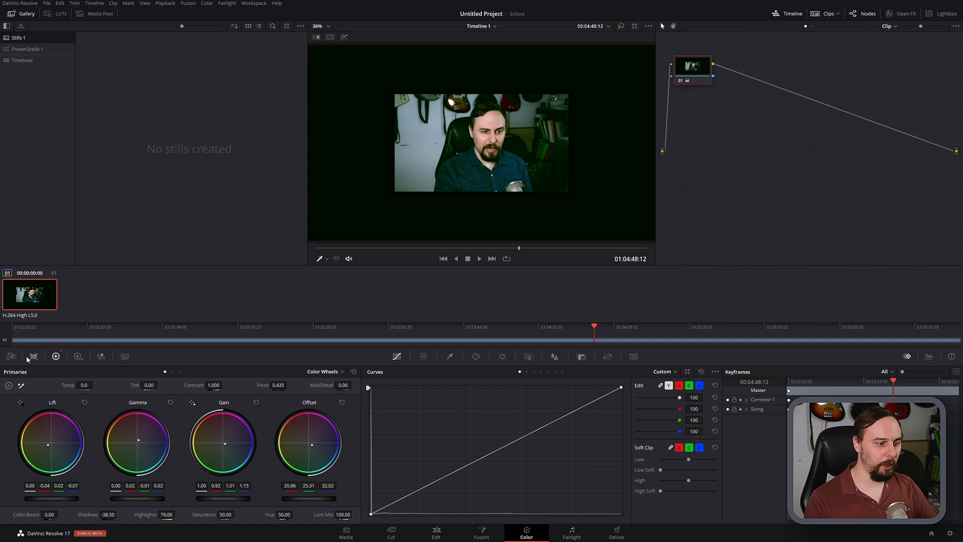
mouse_move(696, 76)
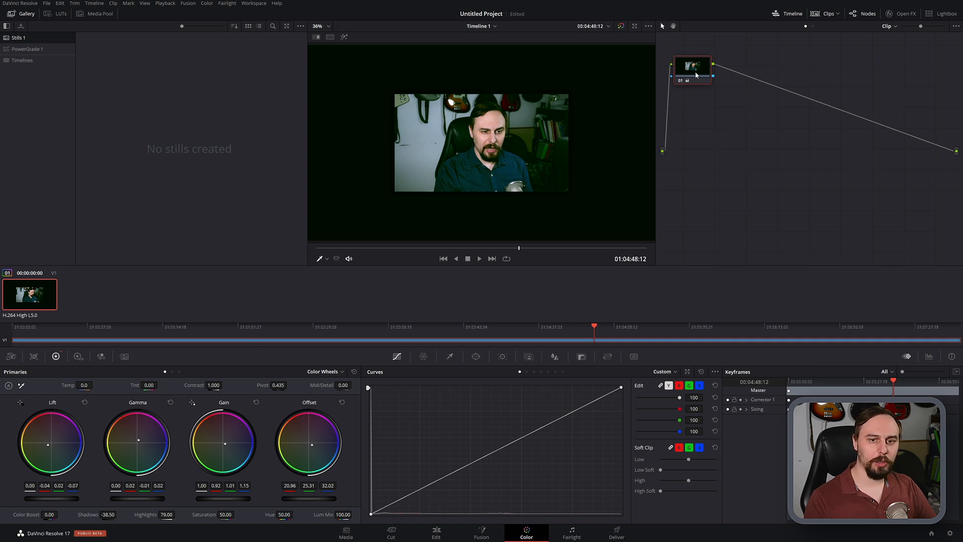
- Add a serial node after node 01 and enable 2-frame temporal noise reduction in Motion Effects
right_click(692, 66)
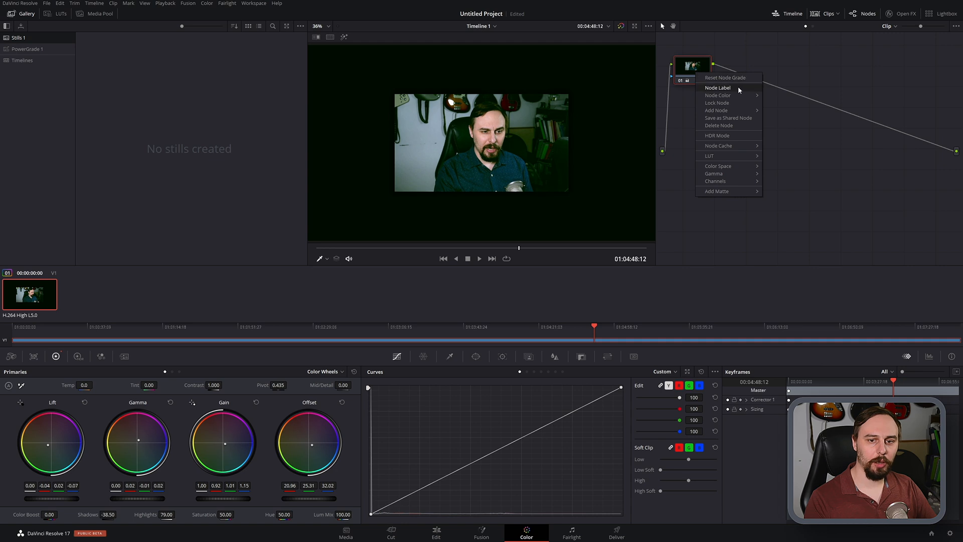
mouse_move(812, 149)
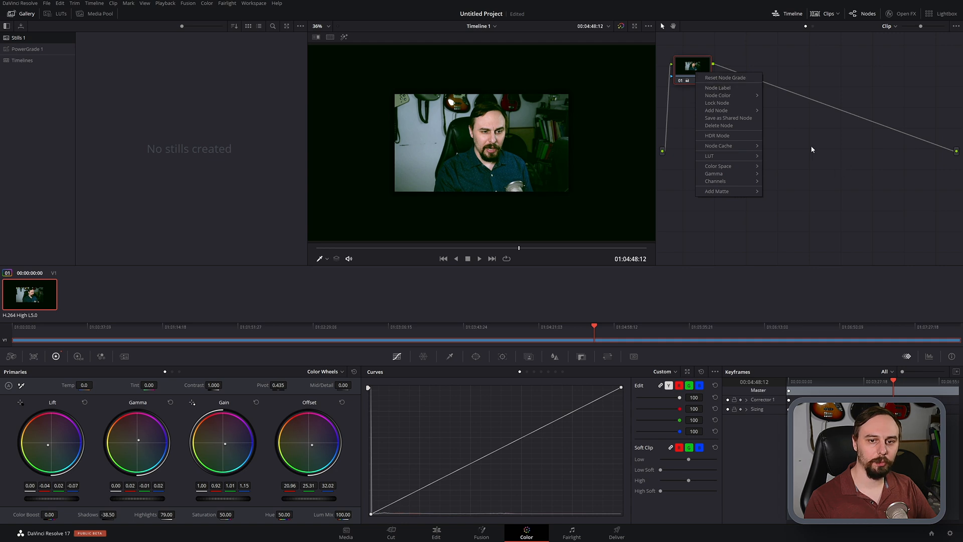
left_click(716, 110)
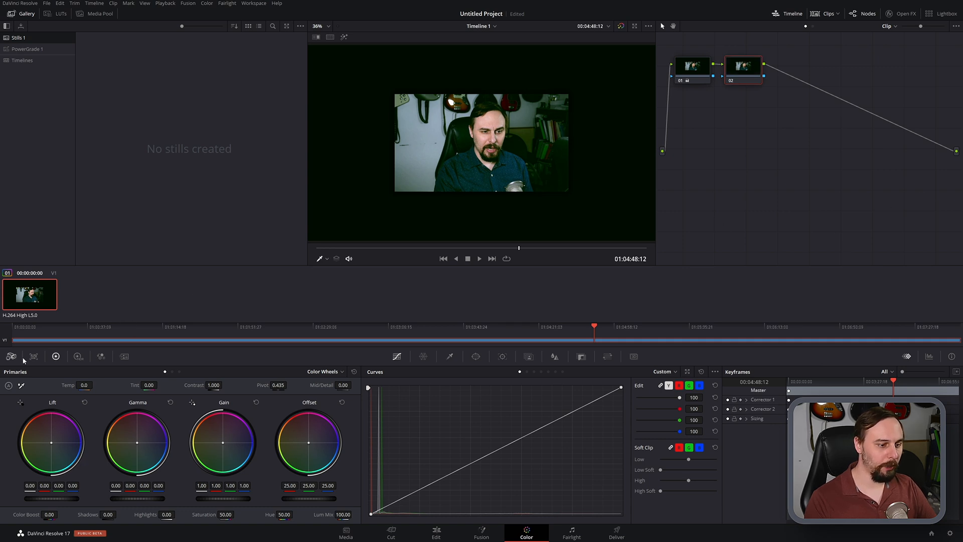
left_click(123, 356)
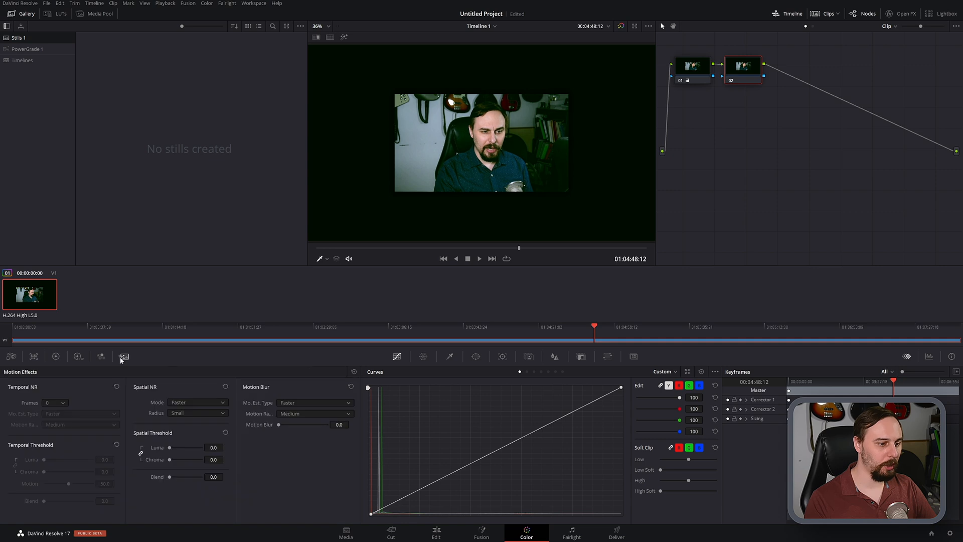
left_click(55, 403)
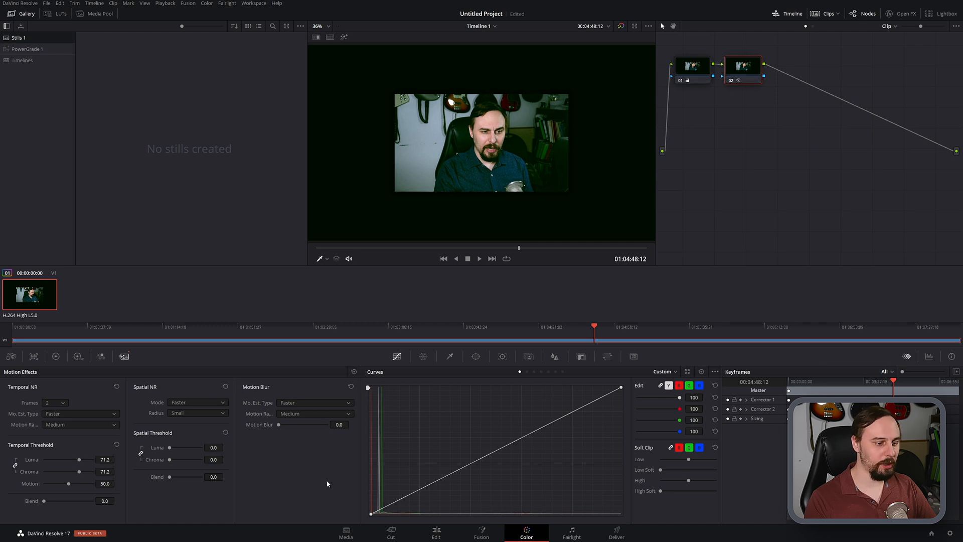
mouse_move(83, 463)
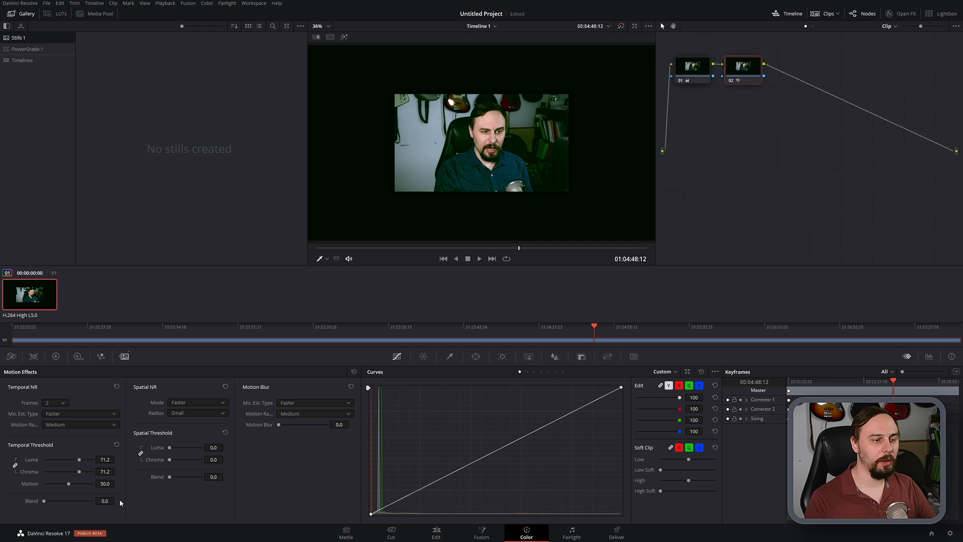
mouse_move(757, 258)
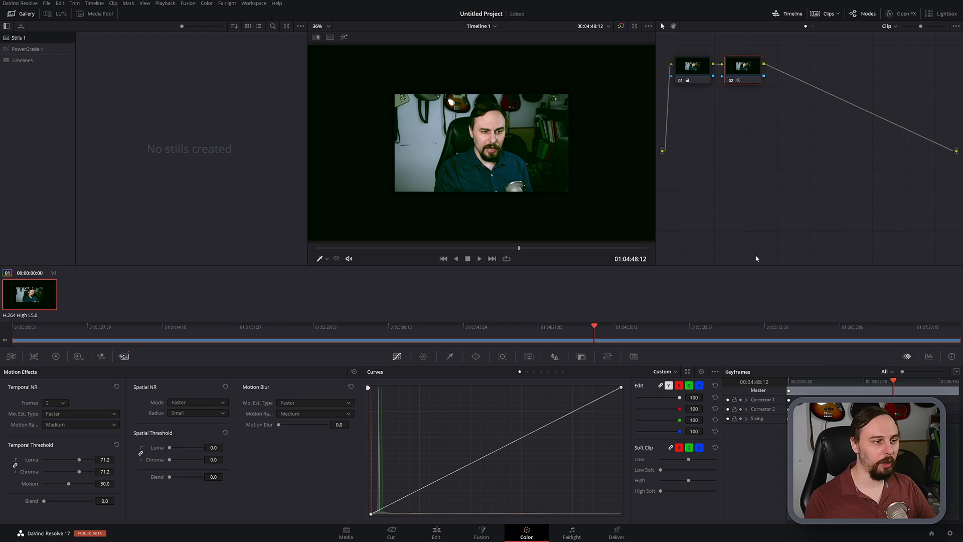
mouse_move(811, 220)
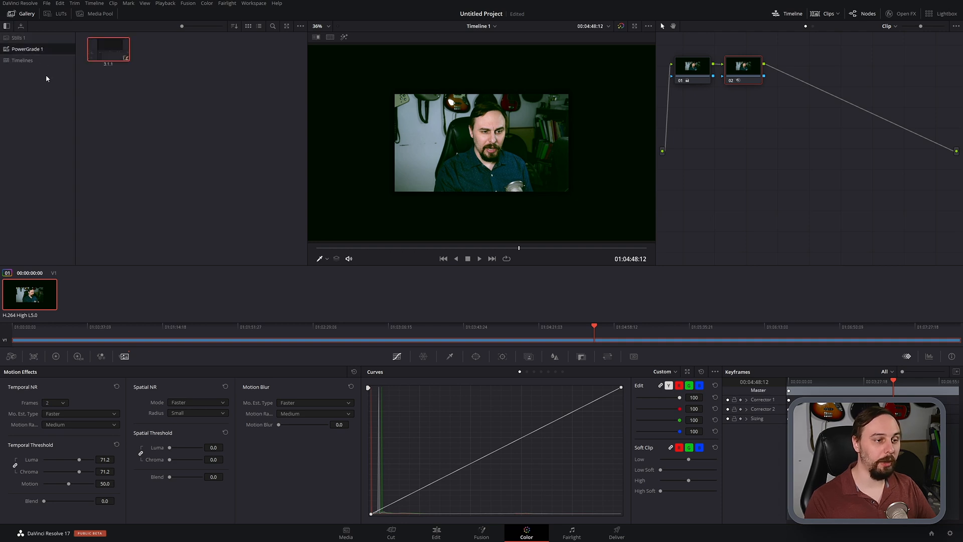
mouse_move(153, 97)
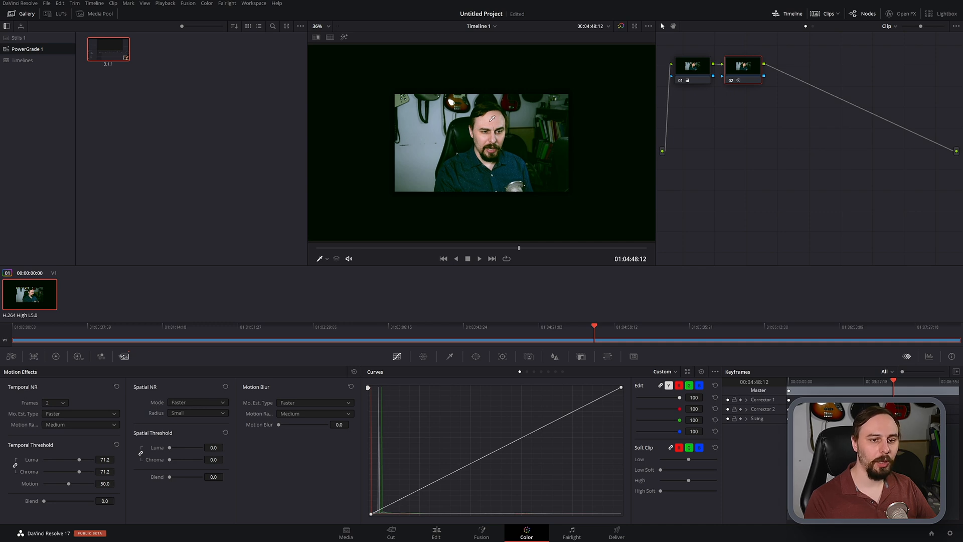
- Grab a still of the graded frame into the PowerGrade 1 album
right_click(481, 142)
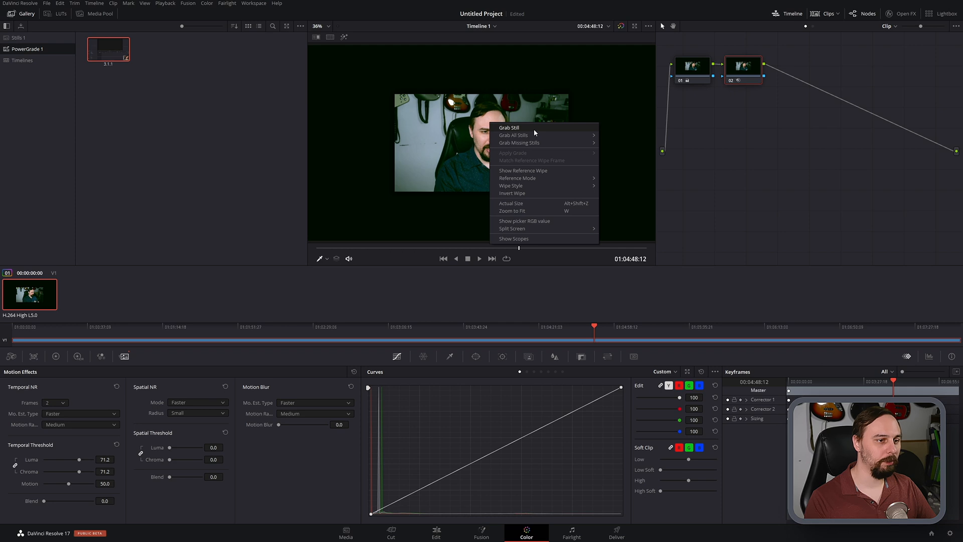
left_click(509, 128)
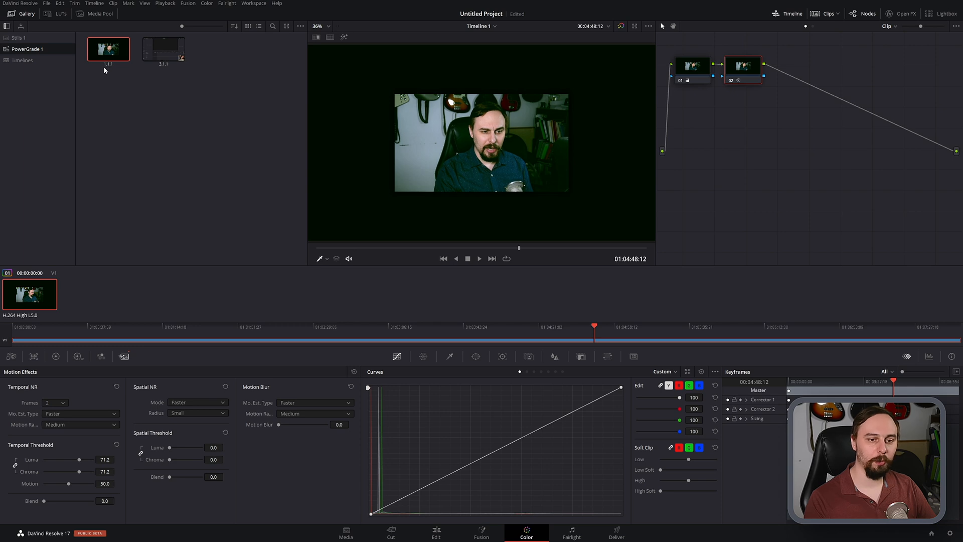
mouse_move(163, 130)
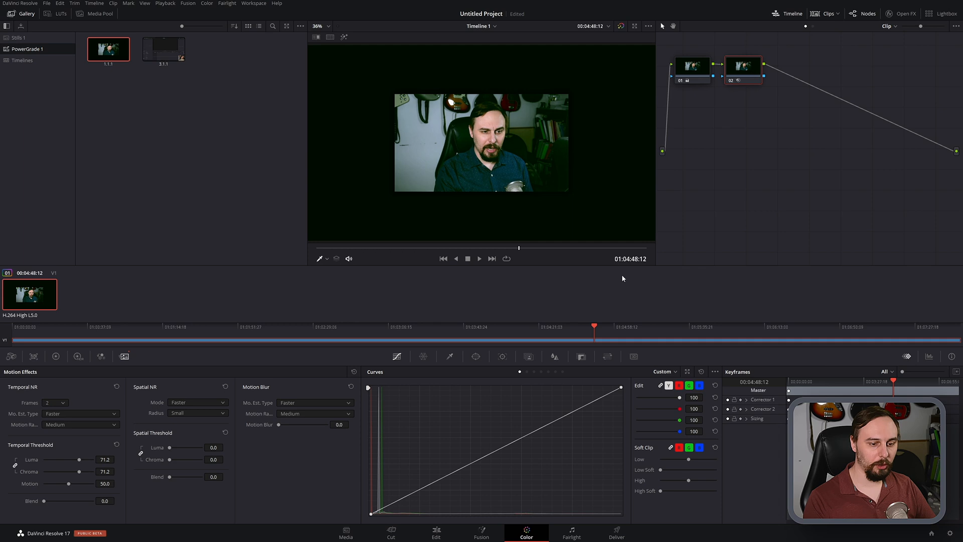
- Re-insert the original clip on the Edit page and return to the Color page with one empty node
left_click(436, 532)
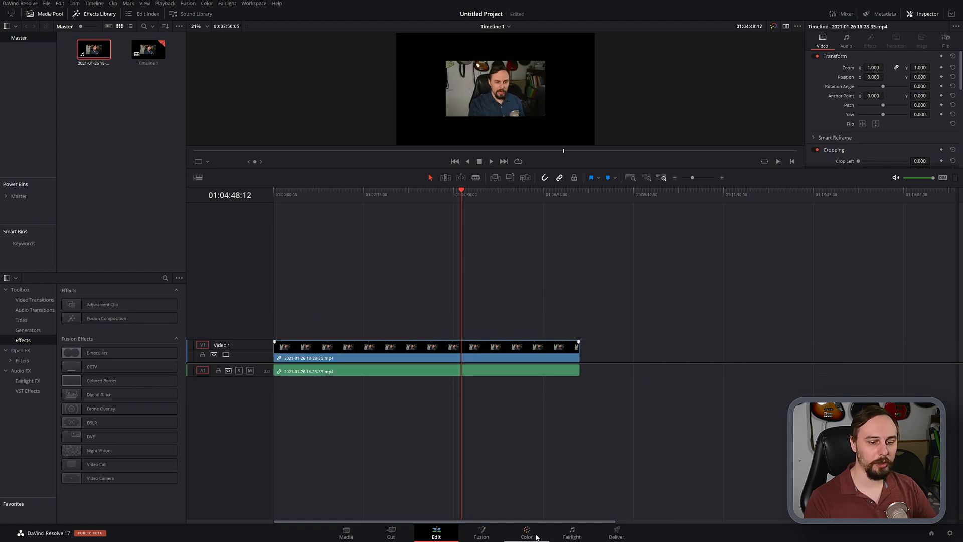
left_click(526, 532)
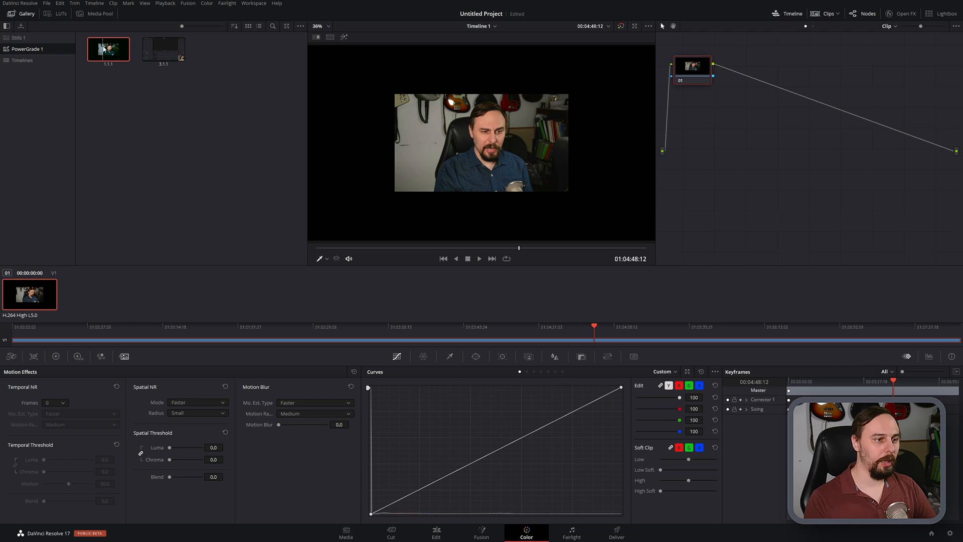
- Apply the grade from the 1.1.1 PowerGrade still to the fresh ungraded clip
right_click(108, 49)
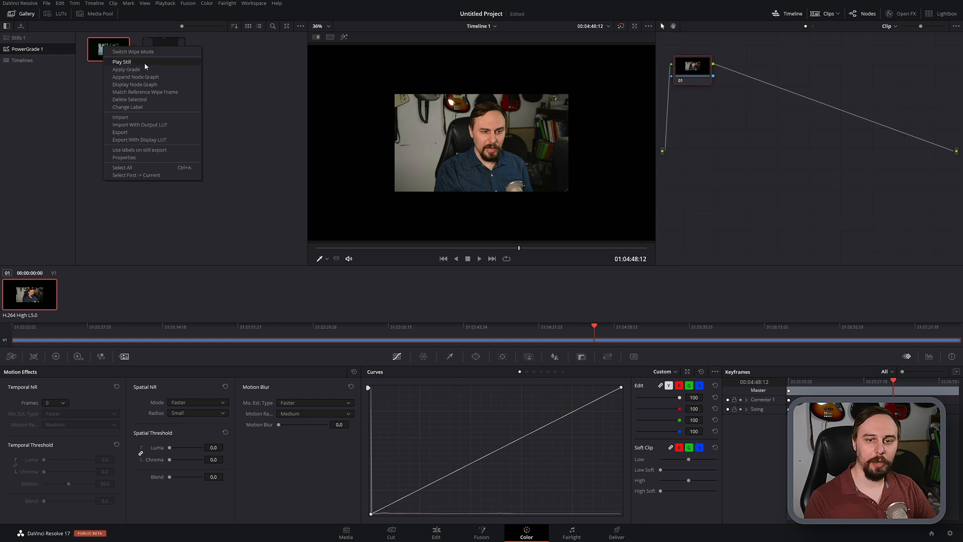
left_click(125, 69)
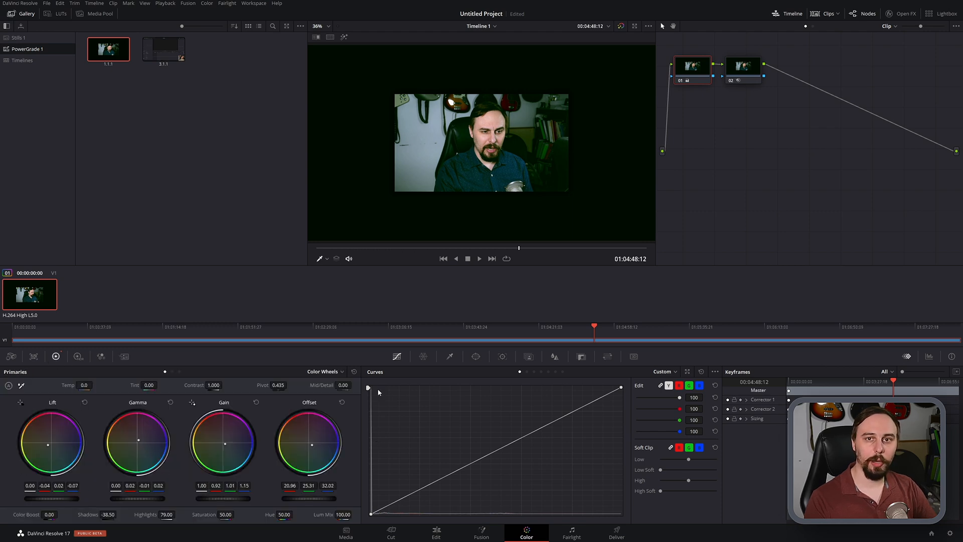
mouse_move(762, 155)
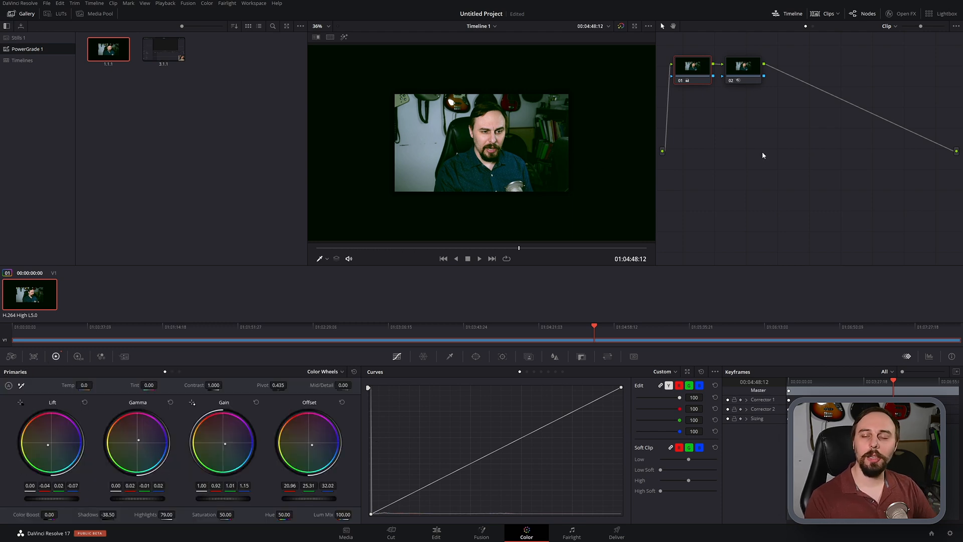
mouse_move(758, 177)
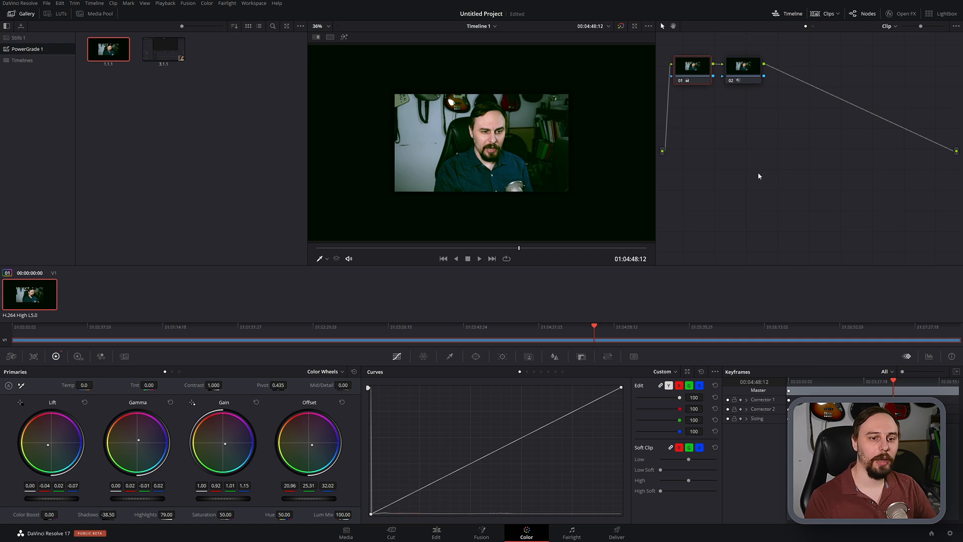